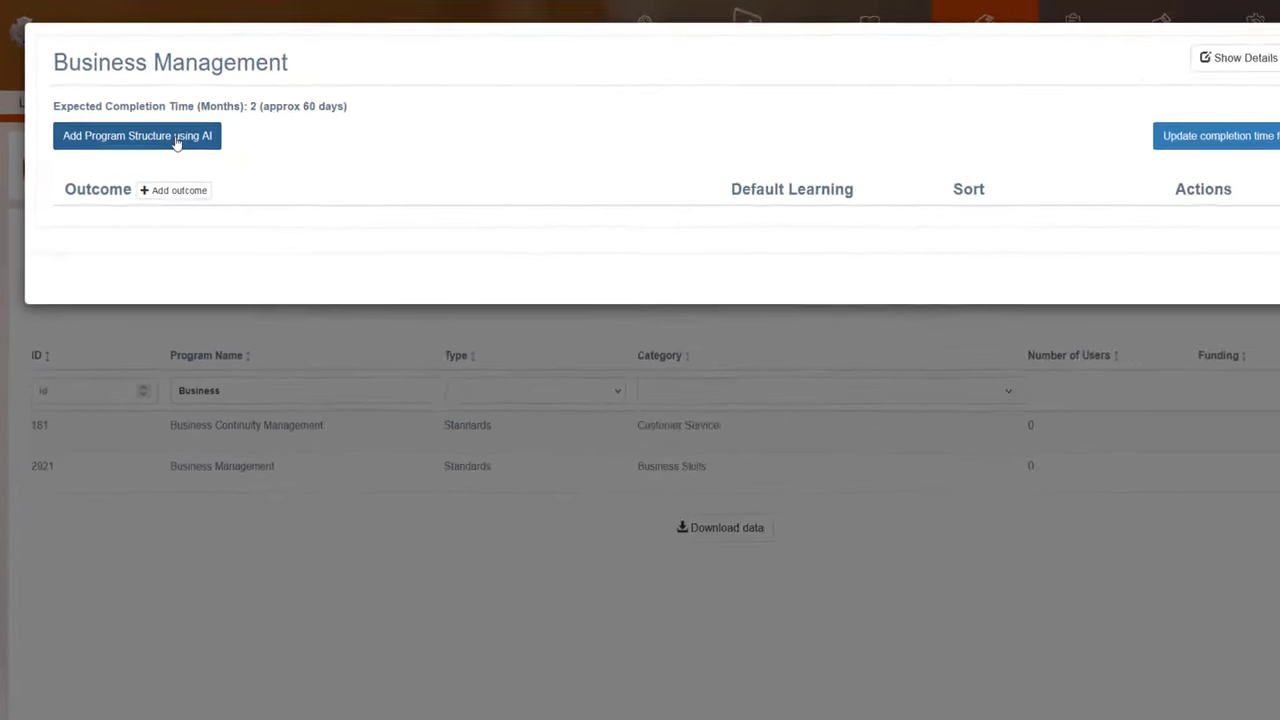
Generate the AI outcome structure, make 'Overview of business management' default learning, and list its resources
left_click(136, 135)
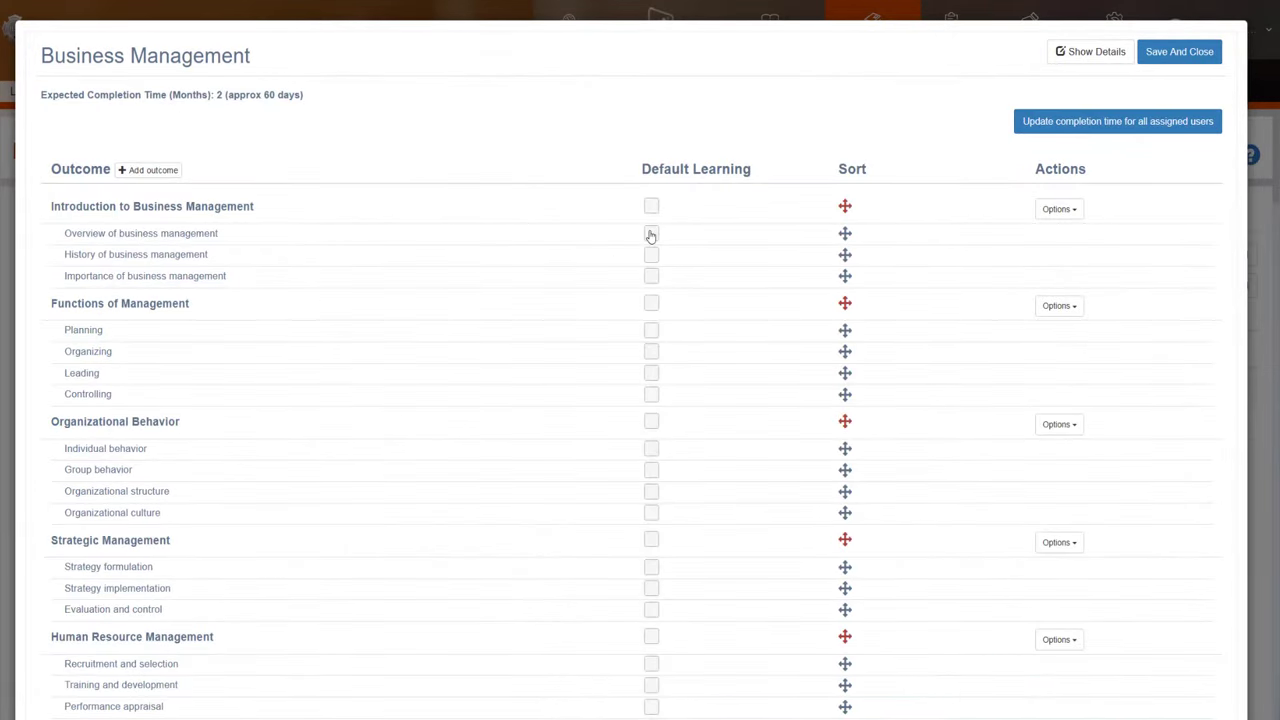
left_click(651, 233)
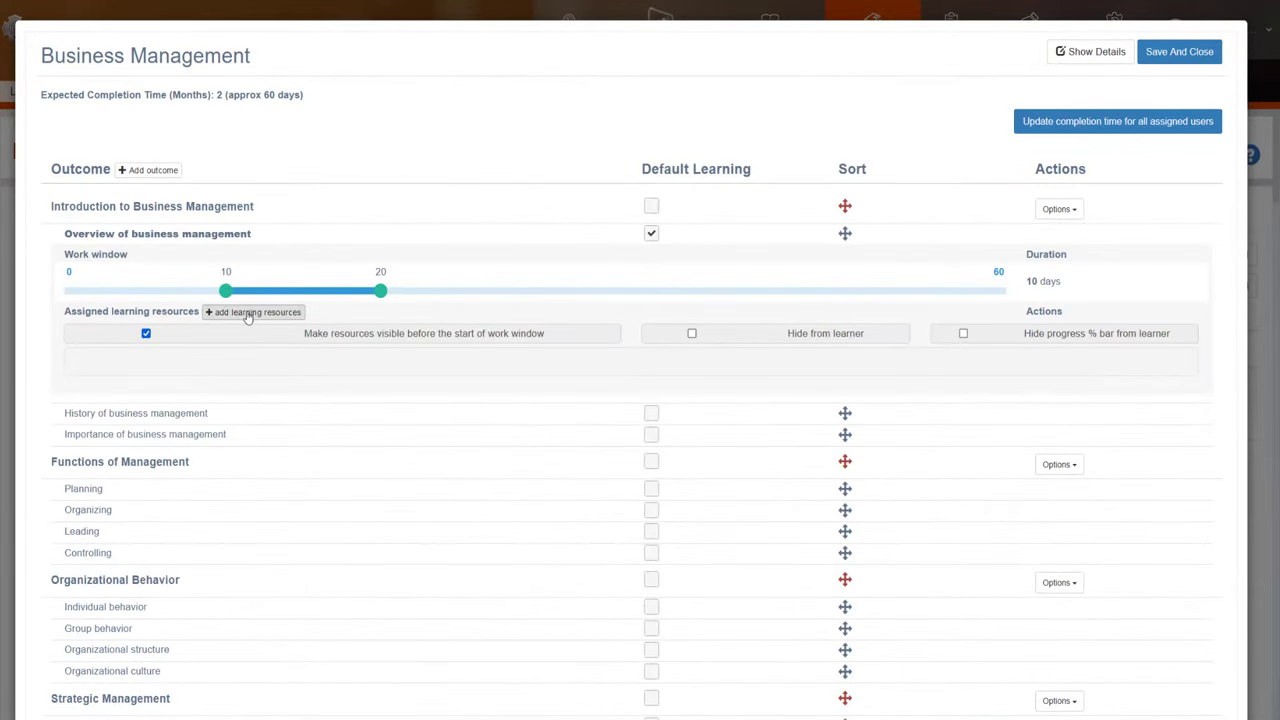
left_click(253, 312)
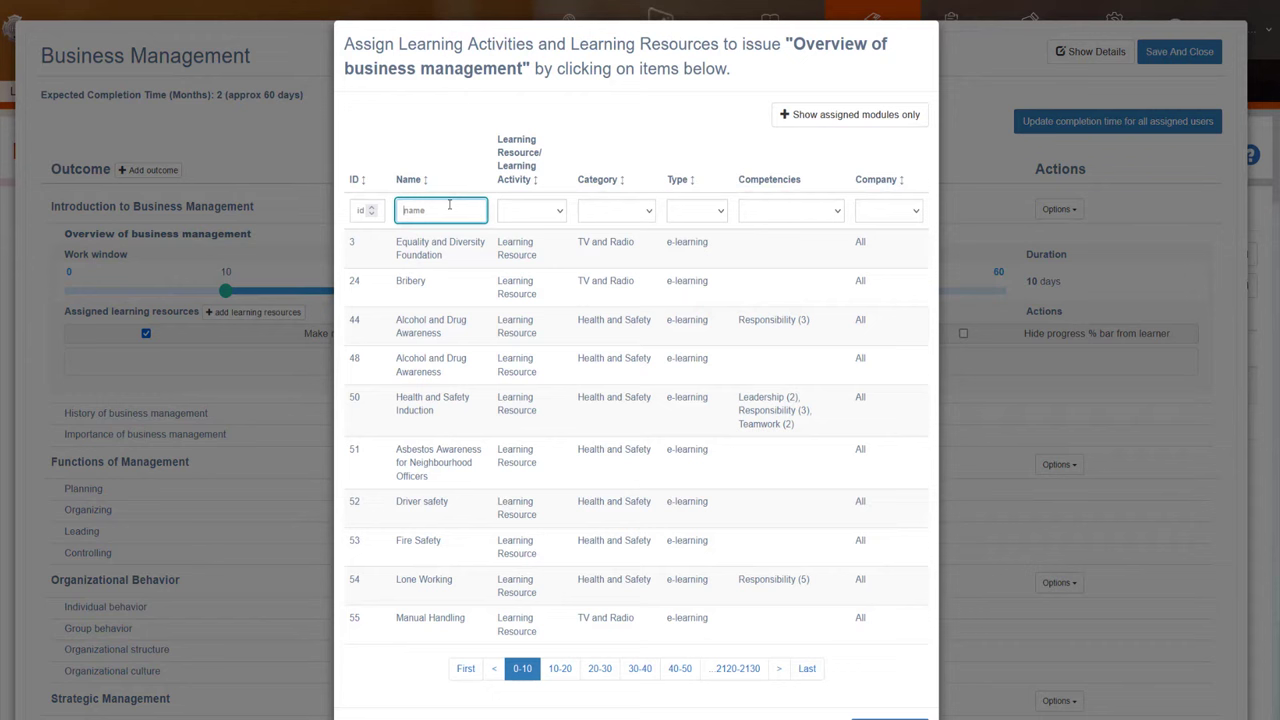
Filter the learning resource list by 'business' and scroll through the results
type("business")
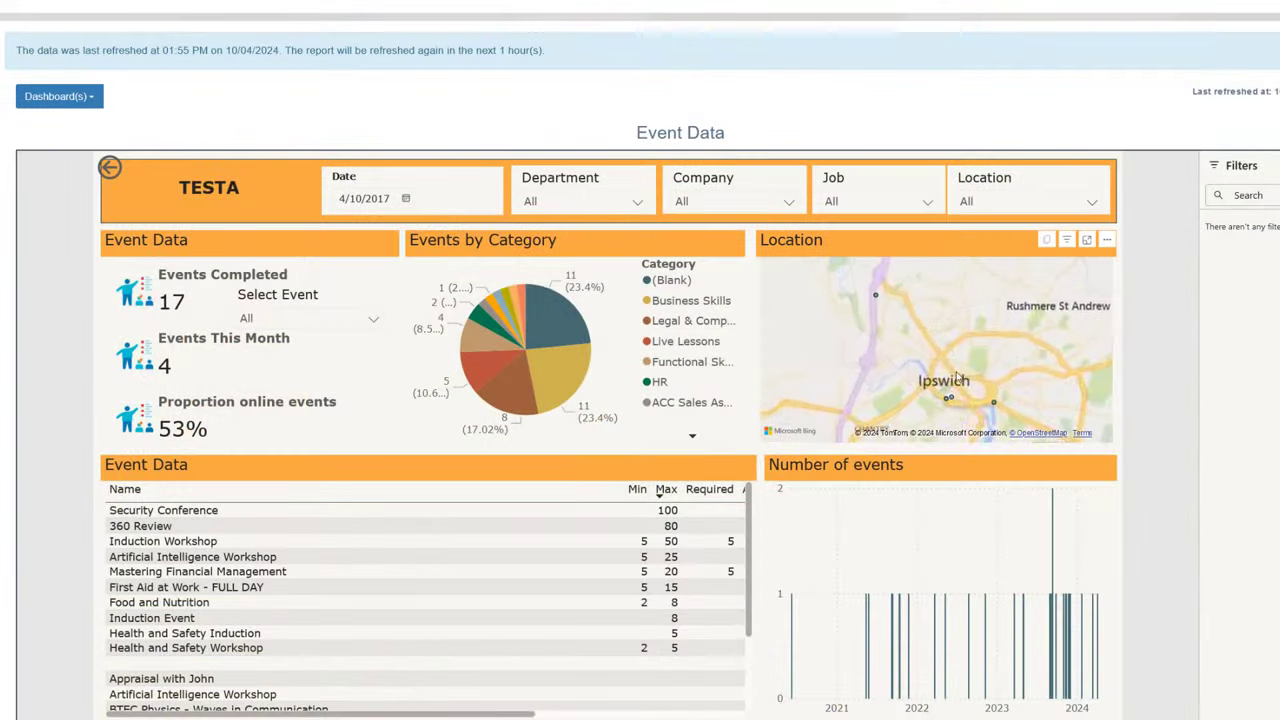
scroll("down", 3)
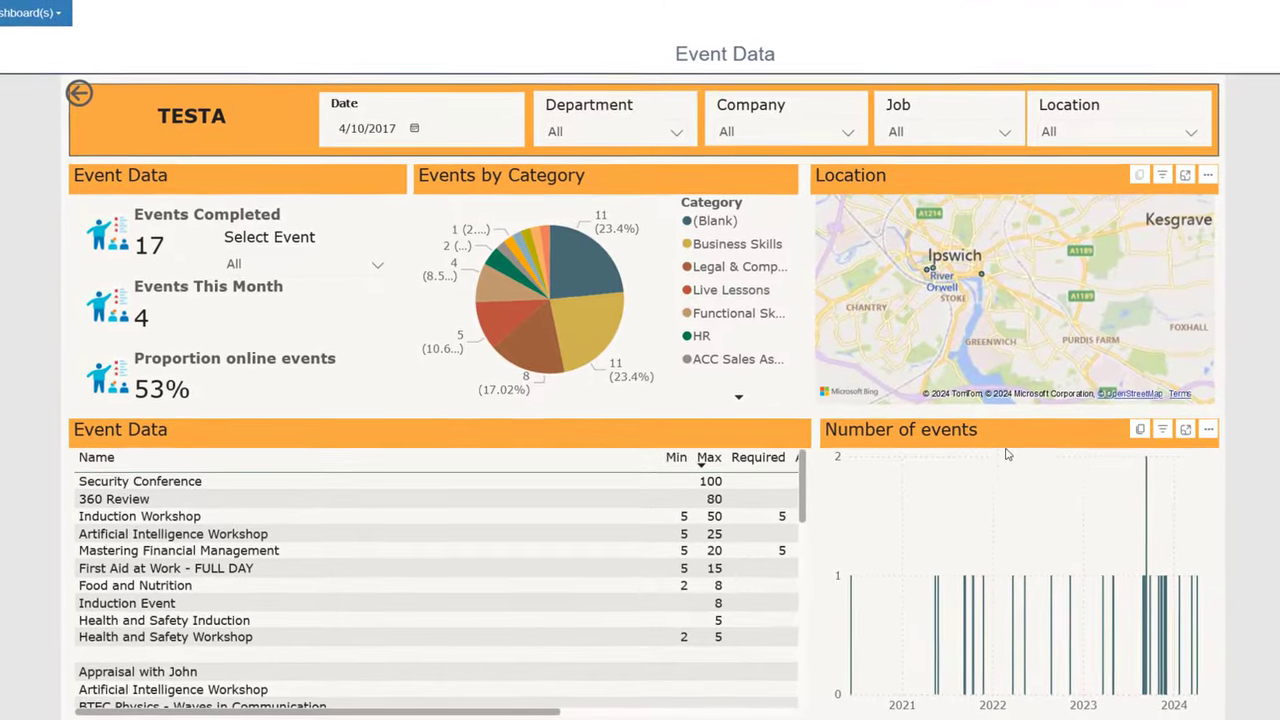